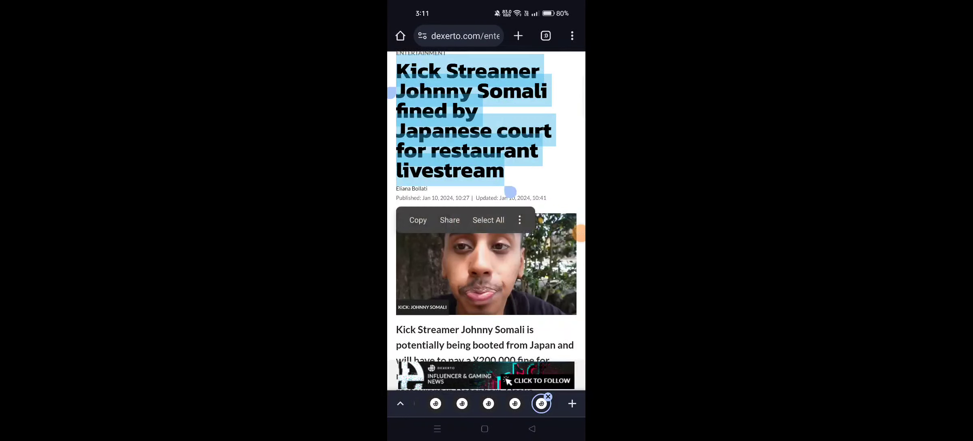
pyautogui.scroll(-3)
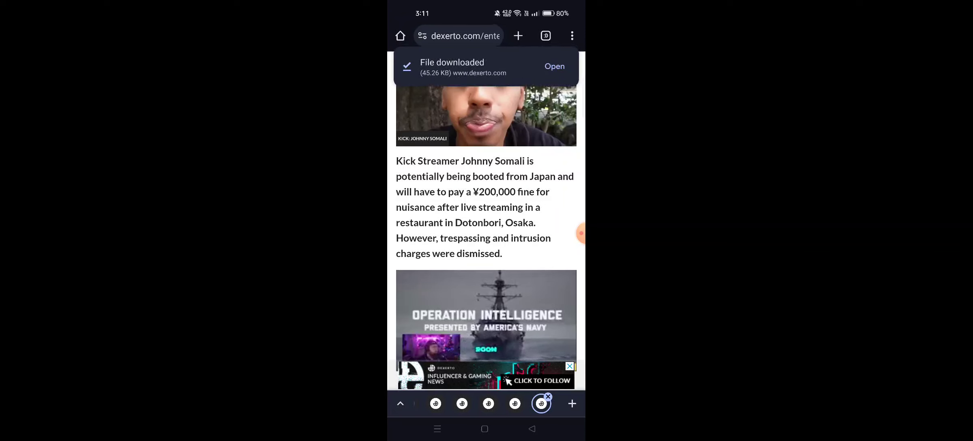
pyautogui.scroll(-3)
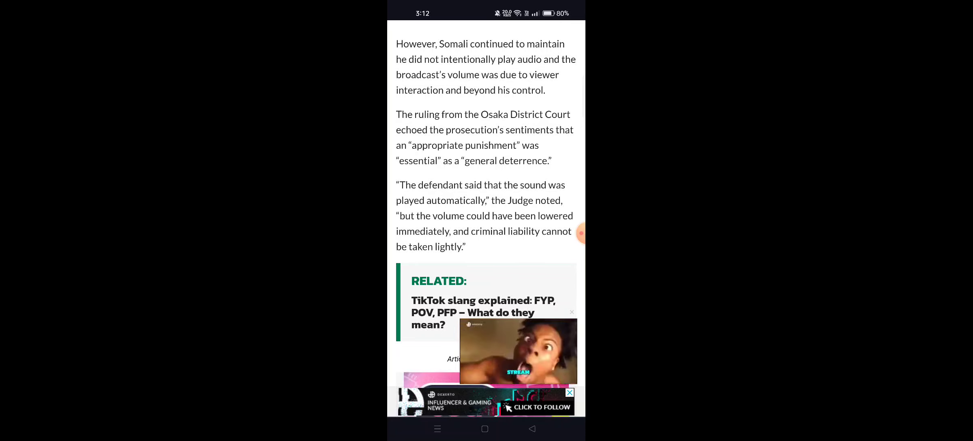